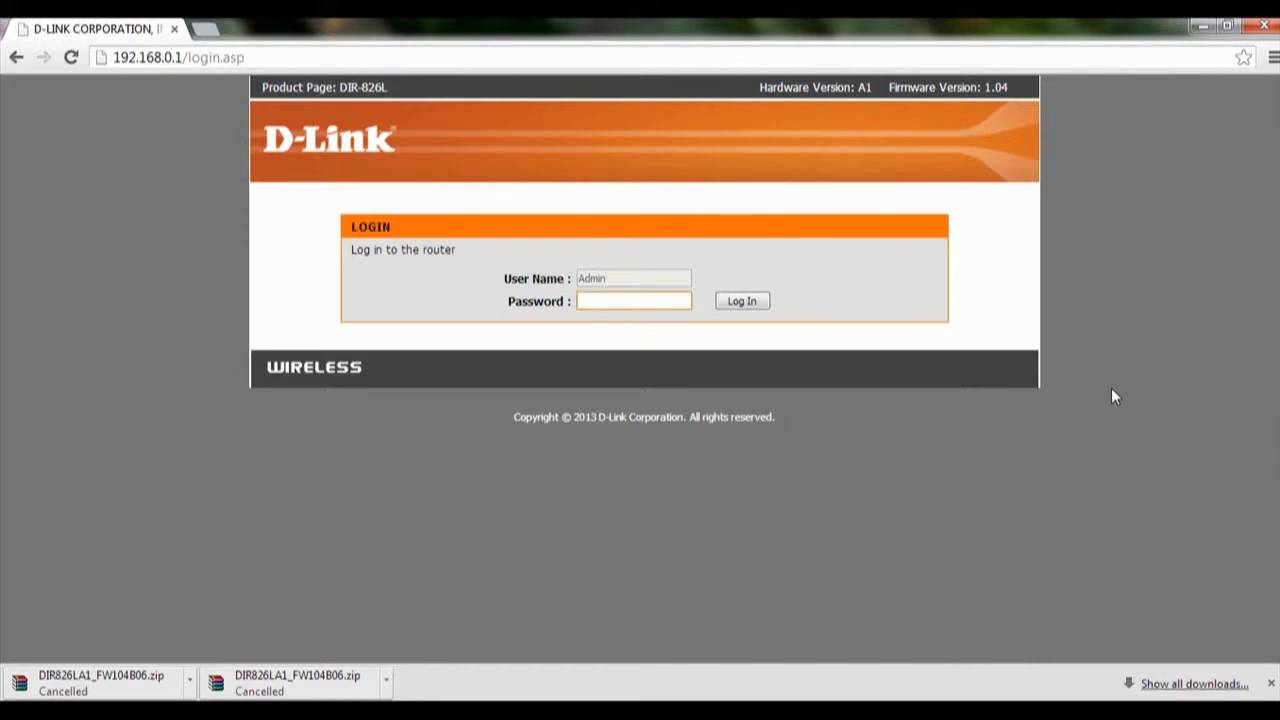
{"action": "mouse_move", "coordinate": [703, 46]}
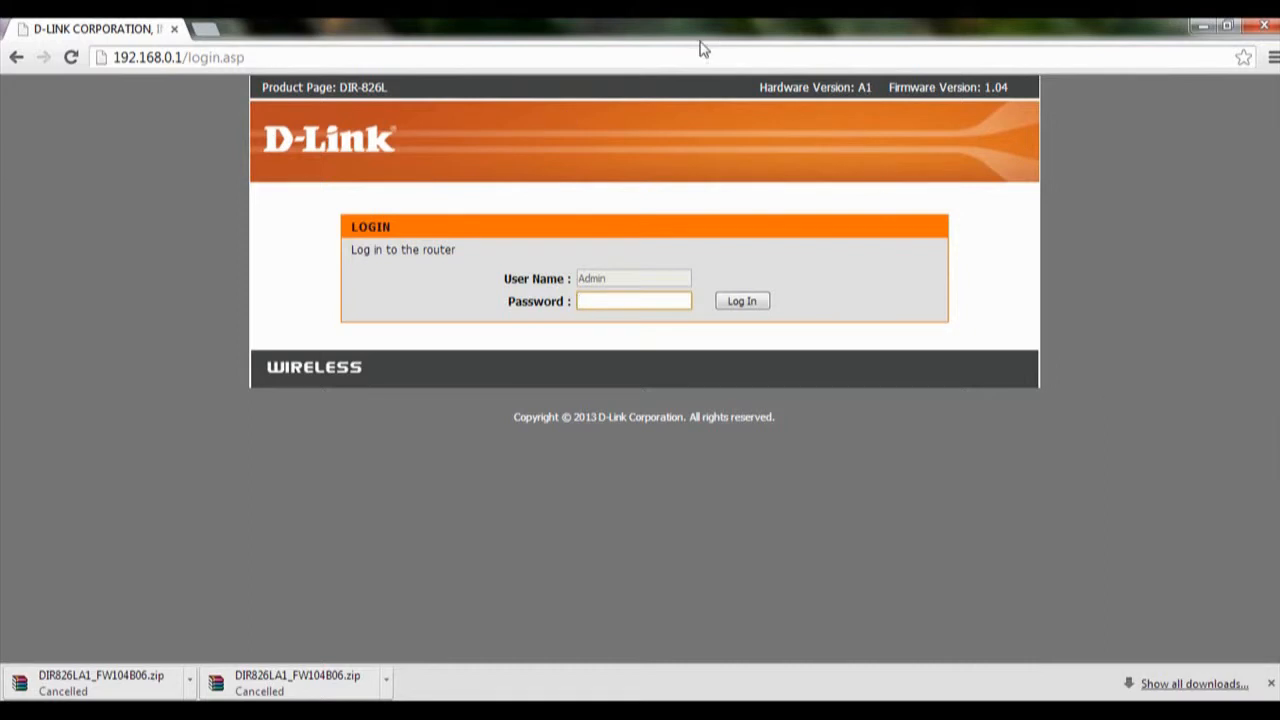
{"action": "mouse_move", "coordinate": [194, 131]}
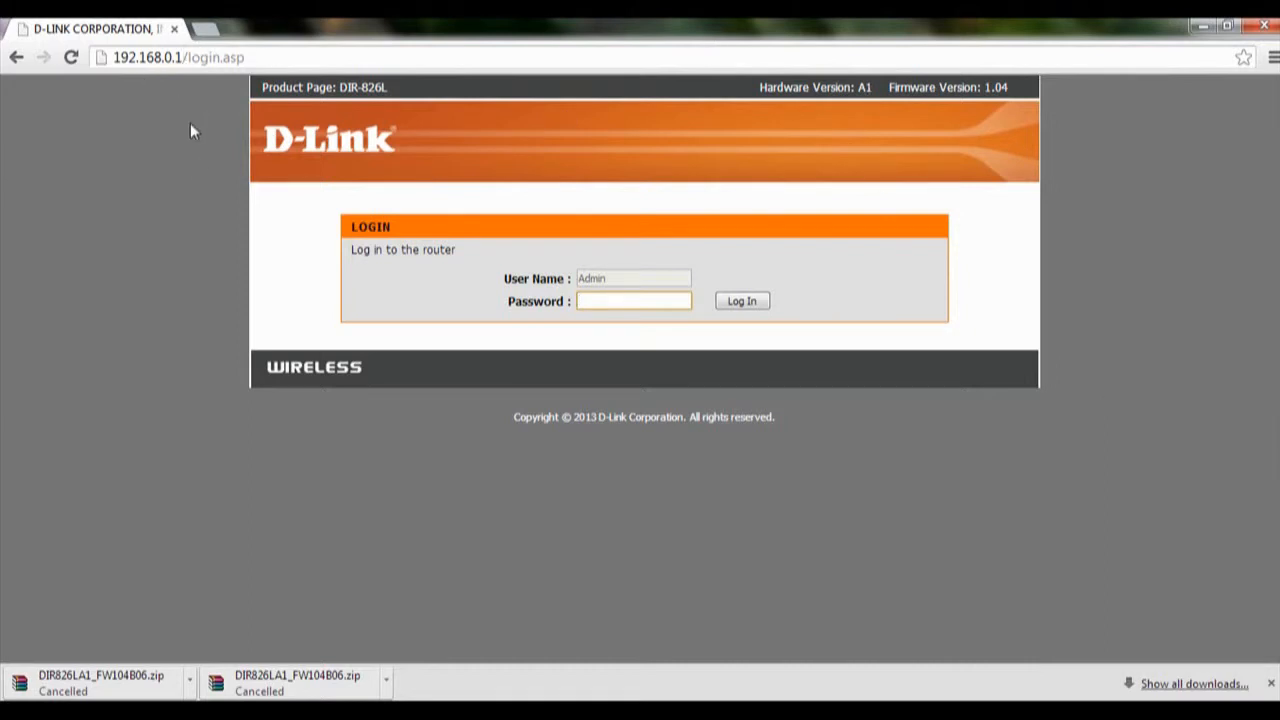
Log in to the DIR-826L router with the admin password
{"action": "type", "text": "••"}
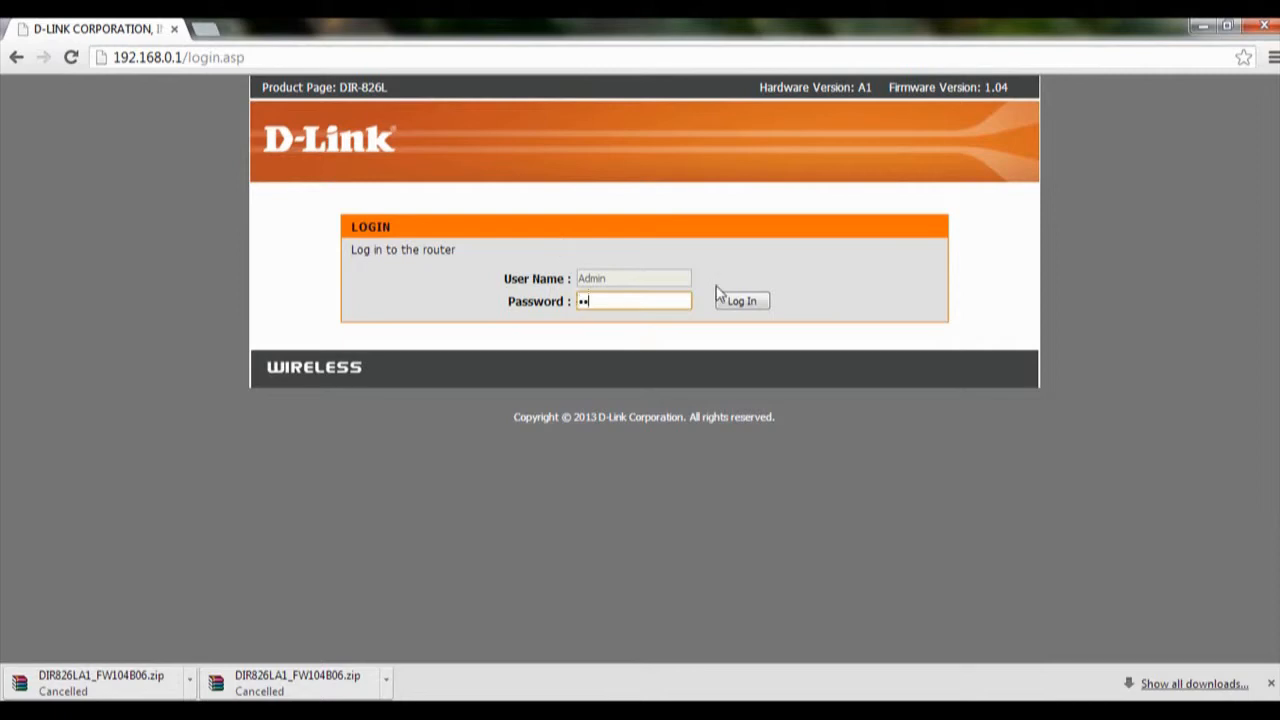
{"action": "left_click", "coordinate": [745, 300]}
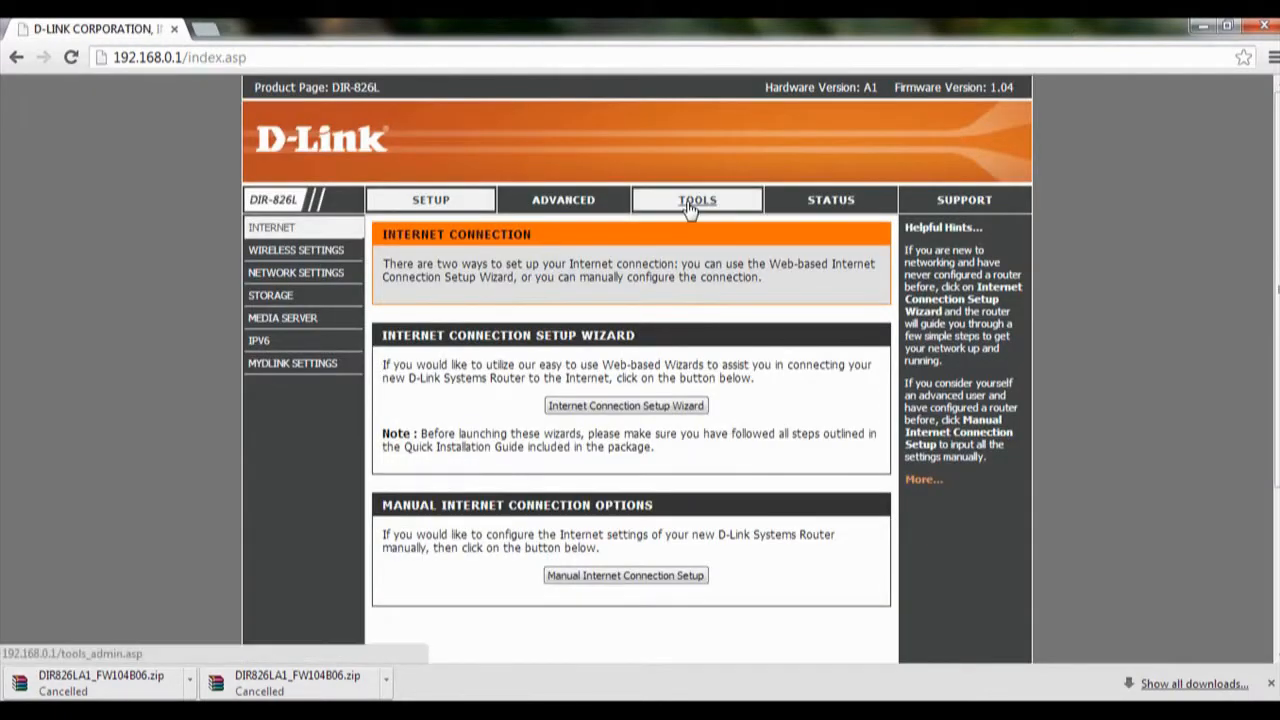
Go to Tools > Firmware and scroll down to the Firmware Upgrade section
{"action": "left_click", "coordinate": [697, 199]}
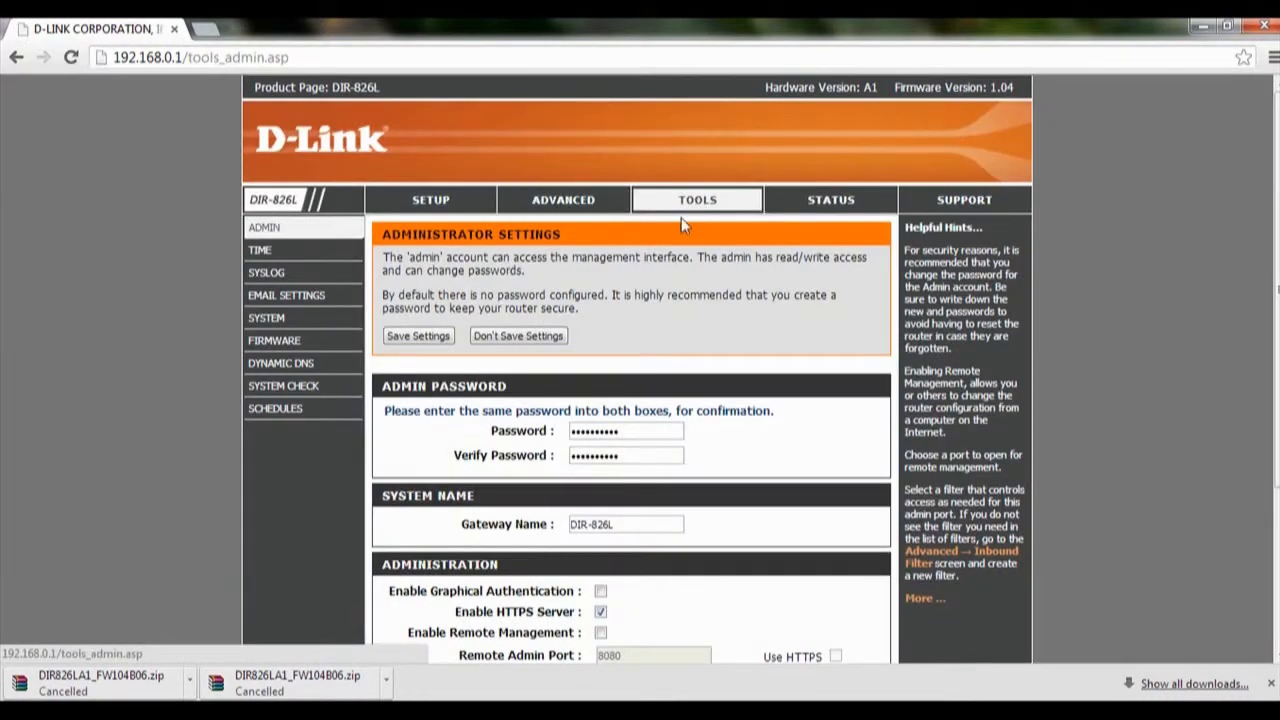
{"action": "left_click", "coordinate": [274, 340]}
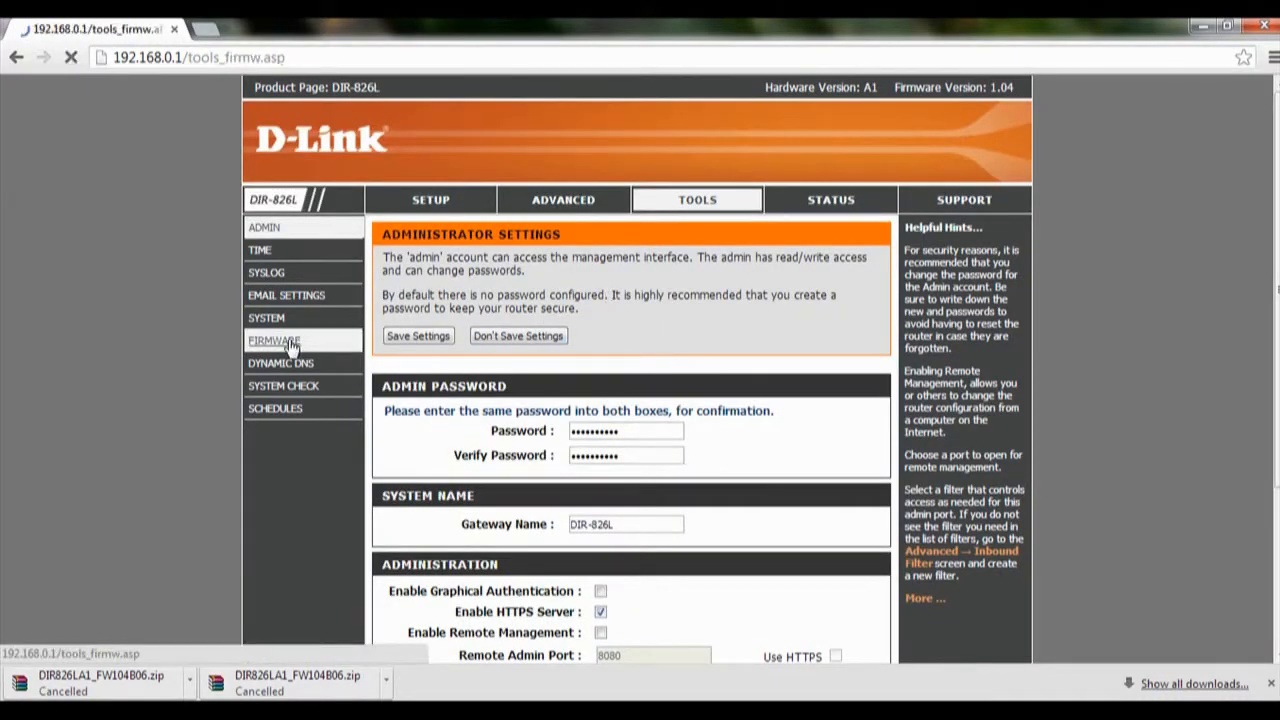
{"action": "left_click", "coordinate": [273, 340]}
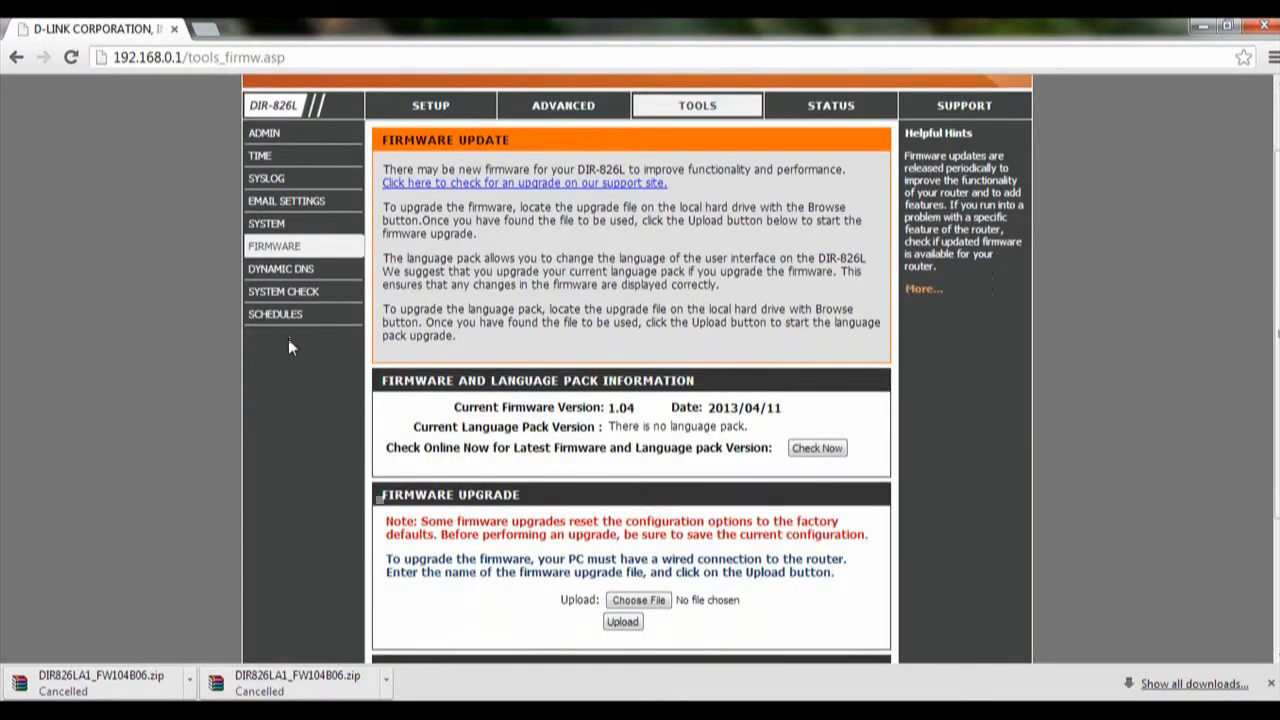
{"action": "scroll", "scroll_direction": "down", "scroll_amount": 3}
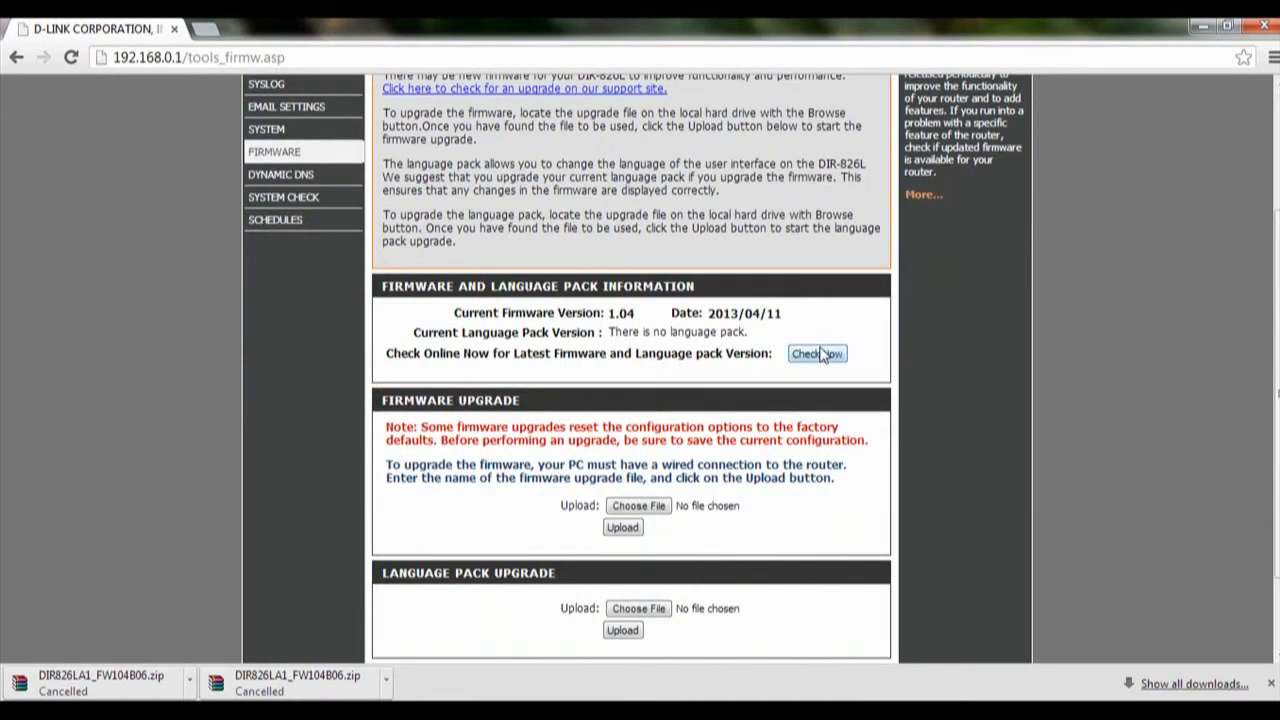
{"action": "scroll", "scroll_direction": "down", "scroll_amount": 3}
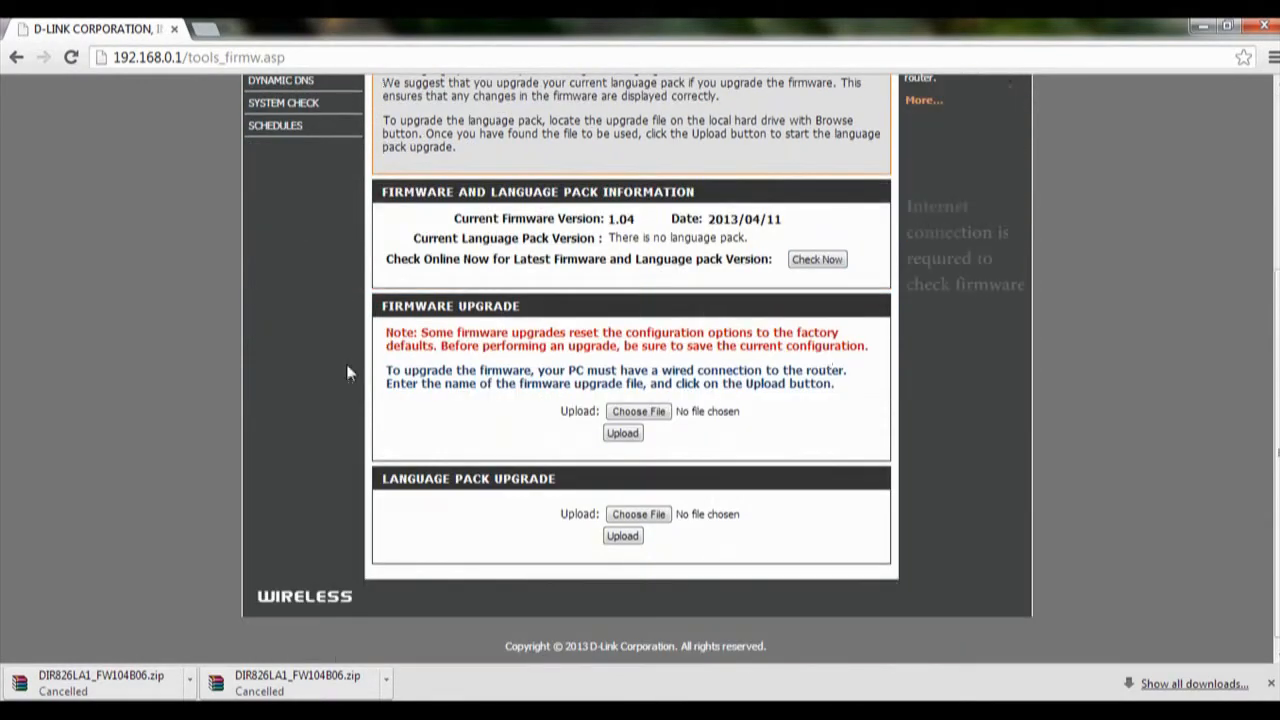
{"action": "mouse_move", "coordinate": [663, 413]}
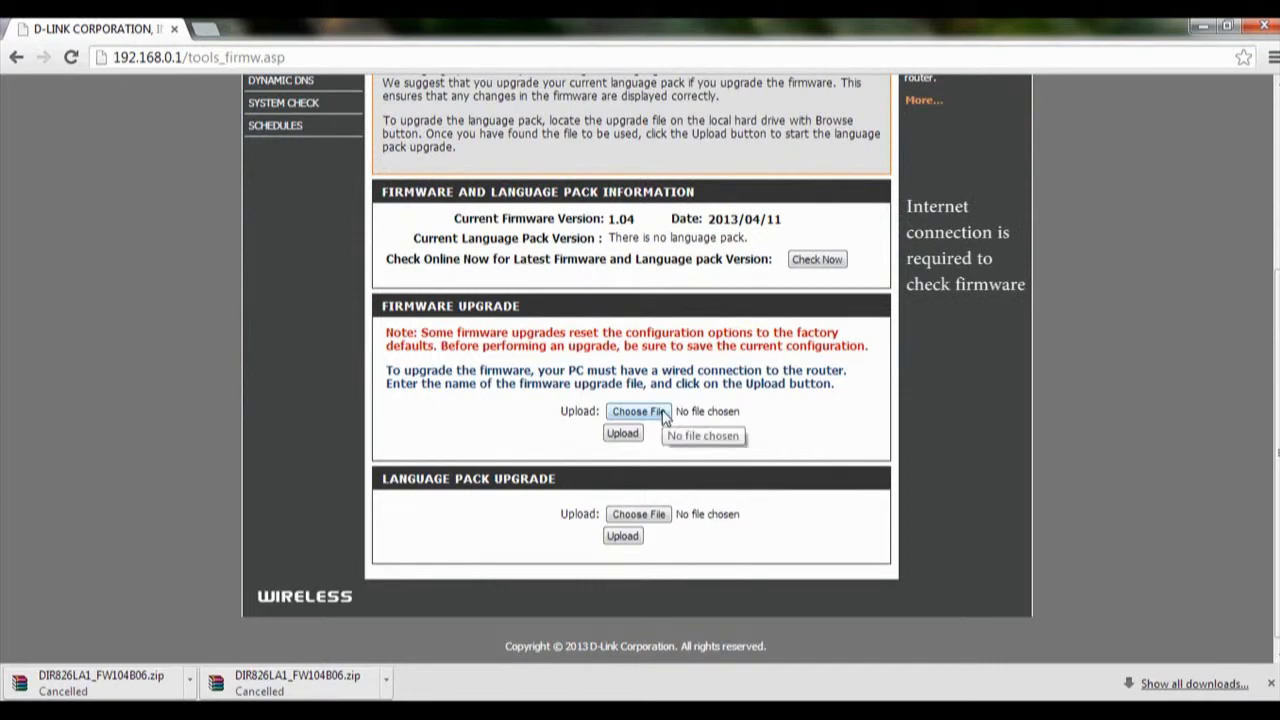
Open the firmware file chooser, then switch to the mydlink sign-in page
{"action": "left_click", "coordinate": [638, 411]}
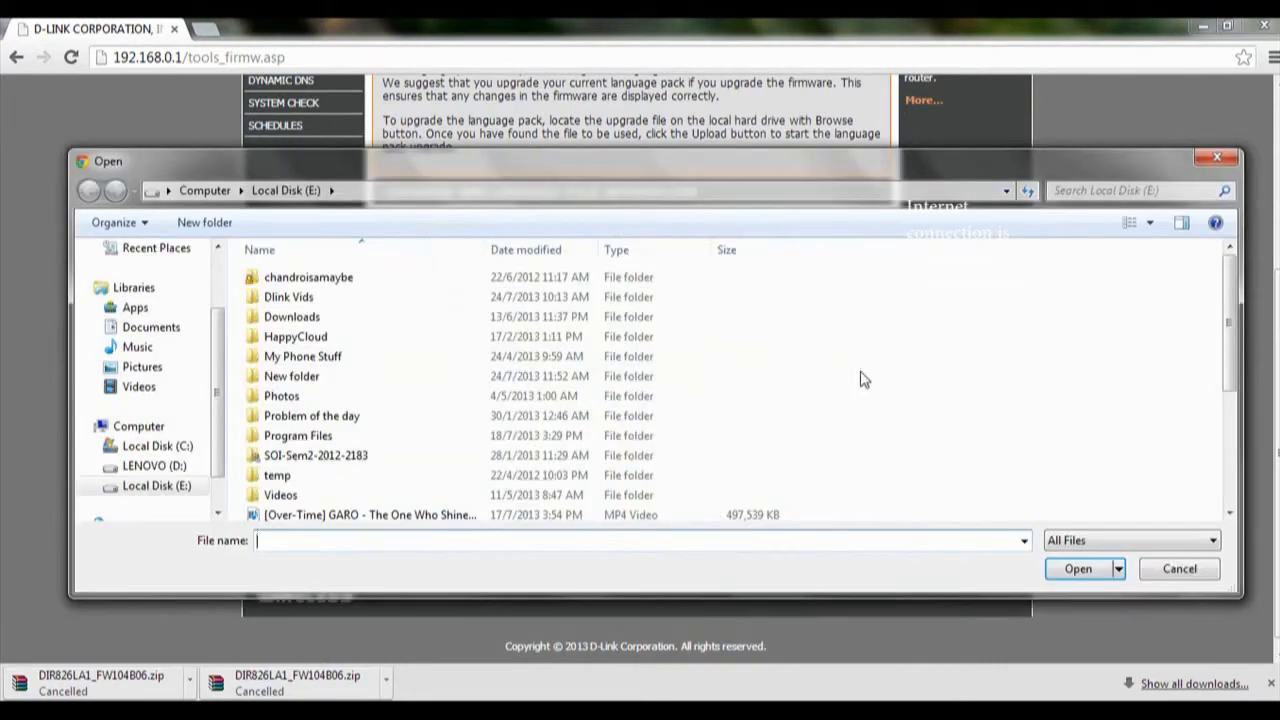
{"action": "left_click", "coordinate": [1179, 569]}
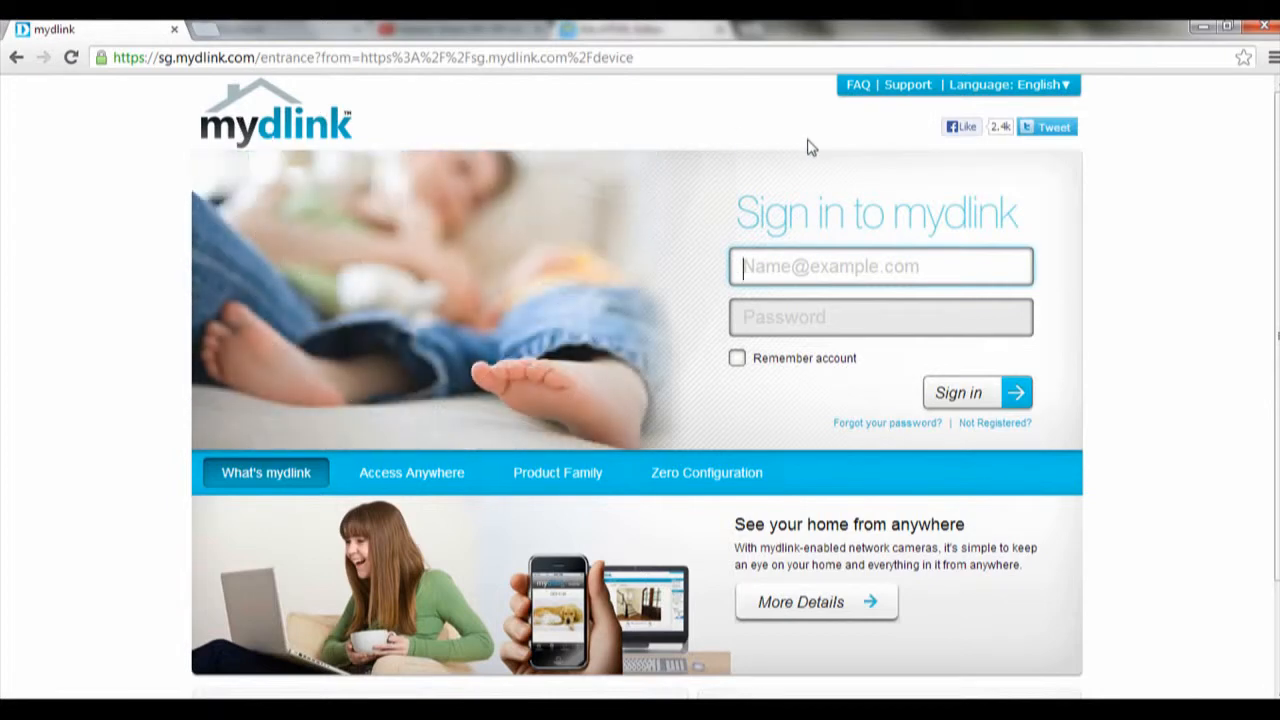
Show mydlink router support for the DIR-826L, listing firmware v1.04
{"action": "left_click", "coordinate": [907, 84]}
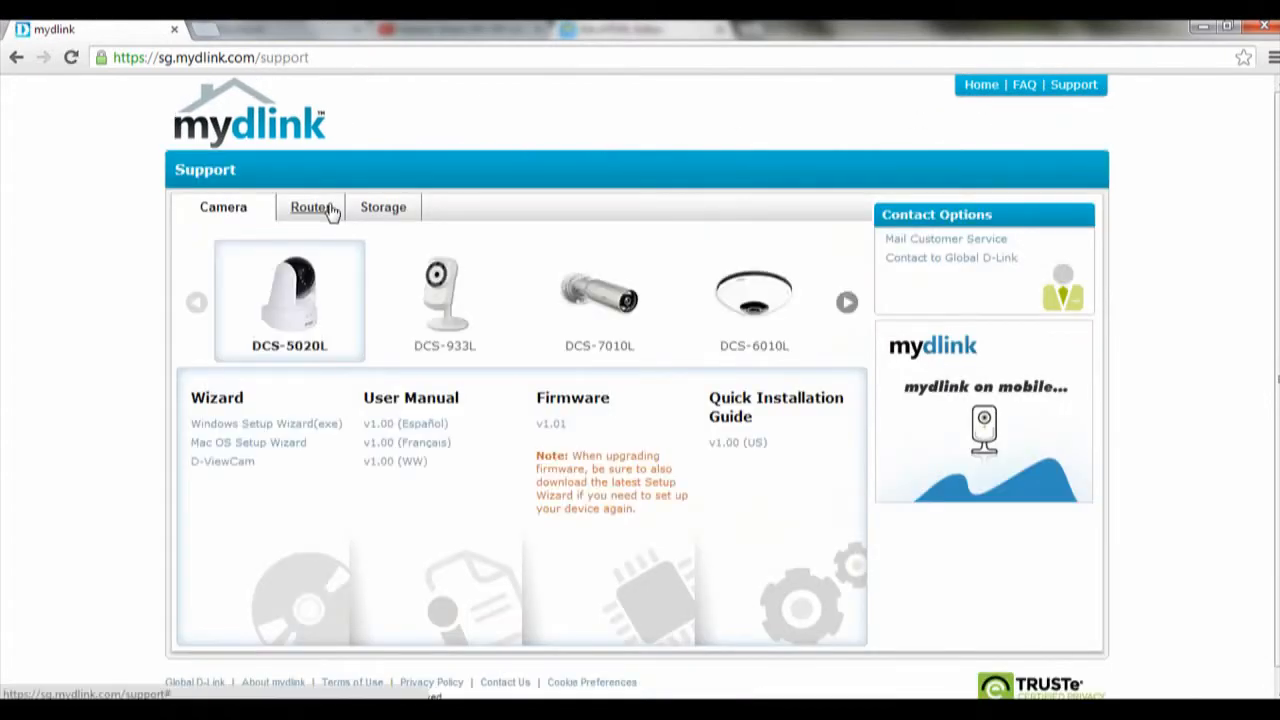
{"action": "left_click", "coordinate": [311, 207]}
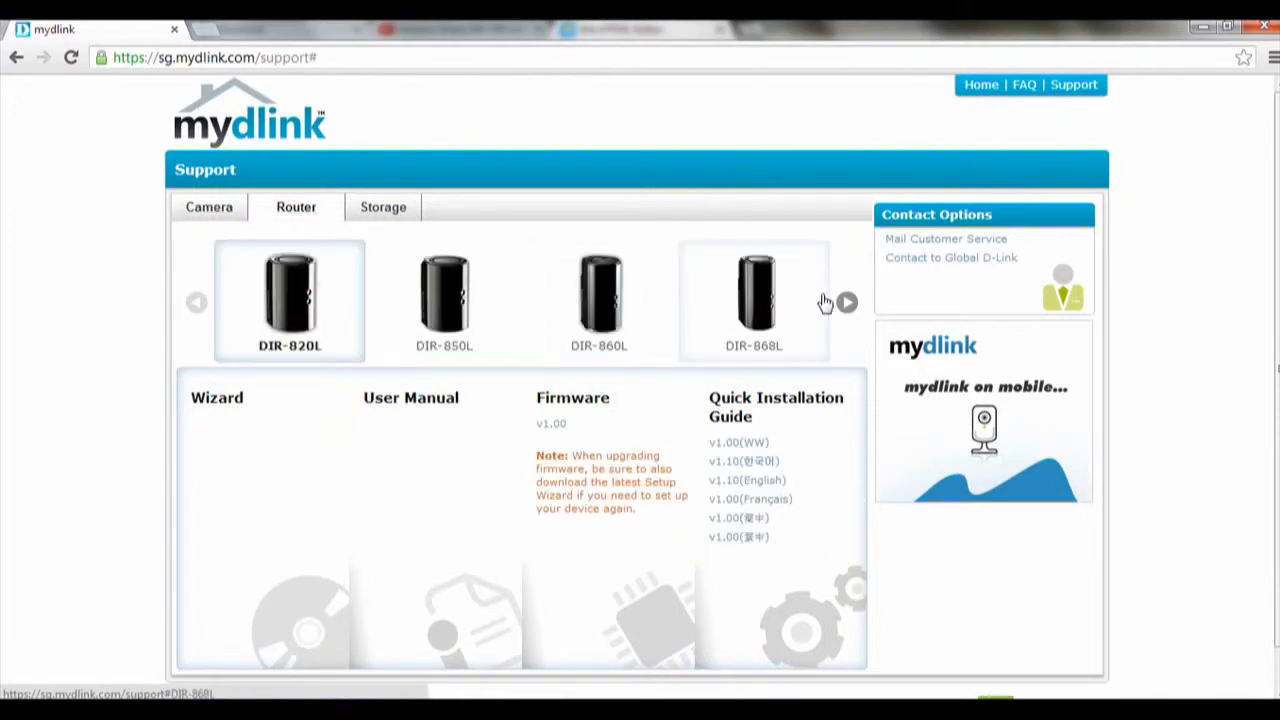
{"action": "left_click", "coordinate": [845, 303]}
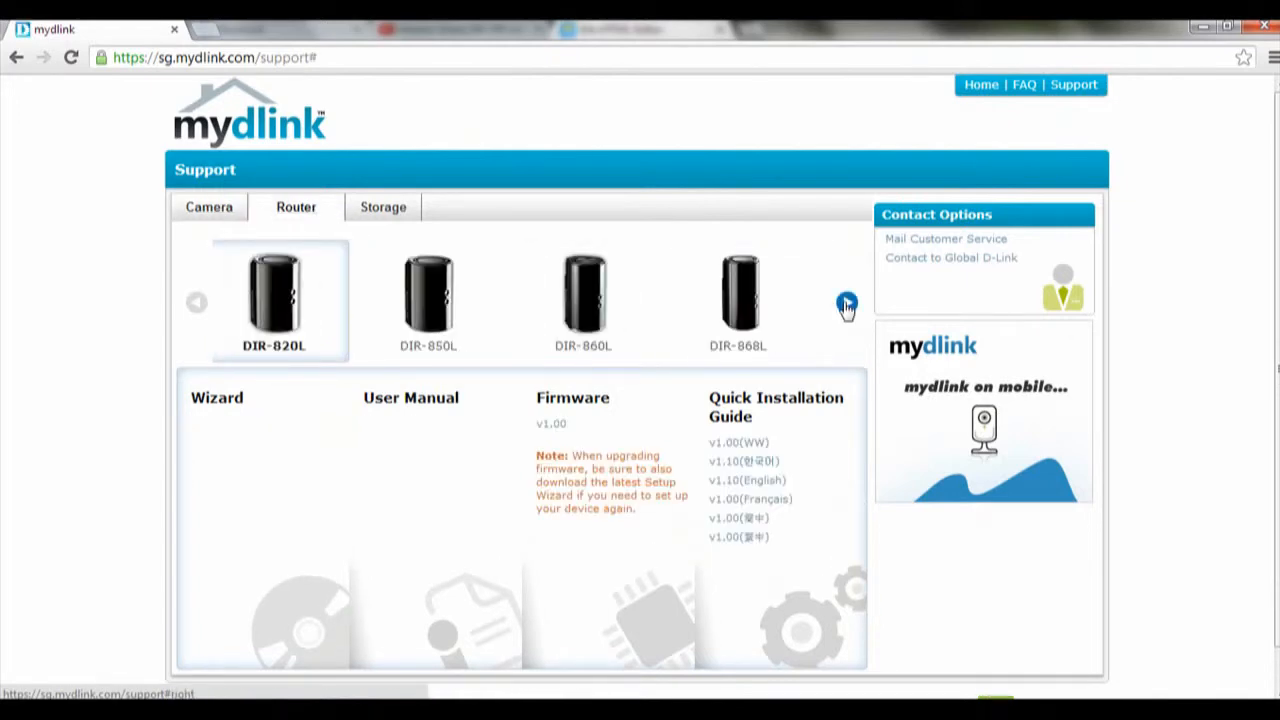
{"action": "left_click", "coordinate": [845, 303]}
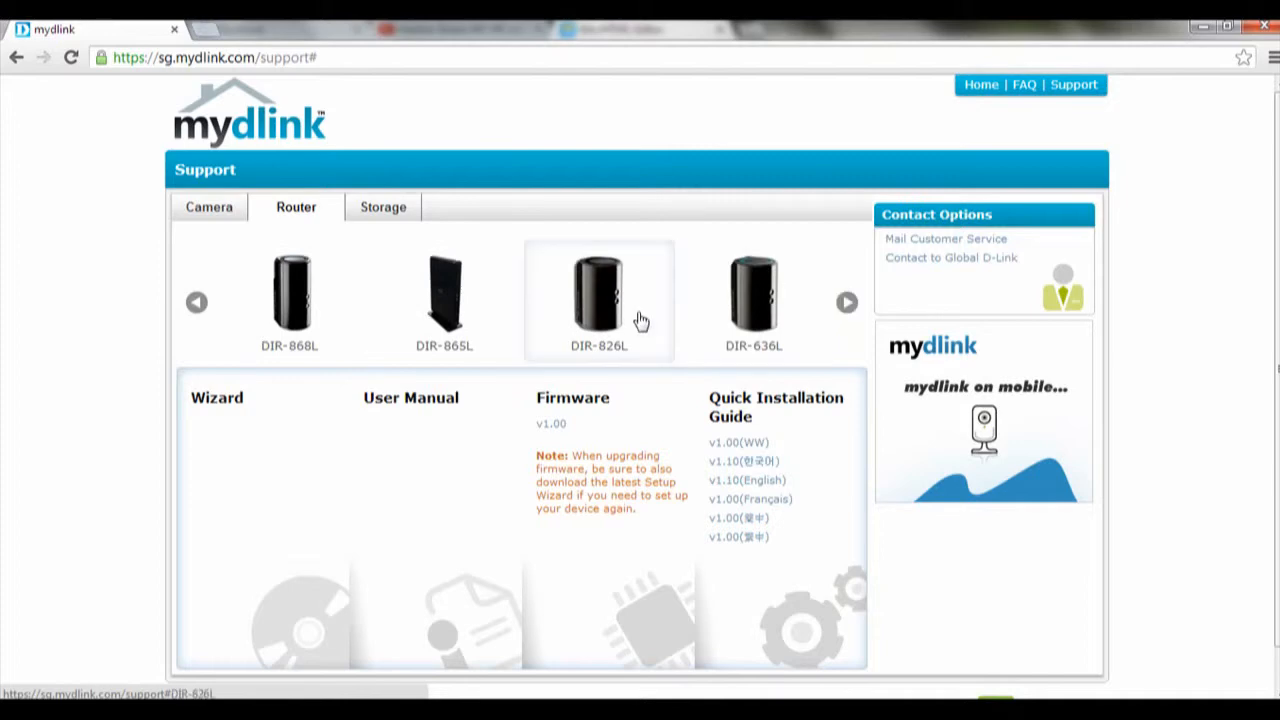
{"action": "left_click", "coordinate": [601, 290]}
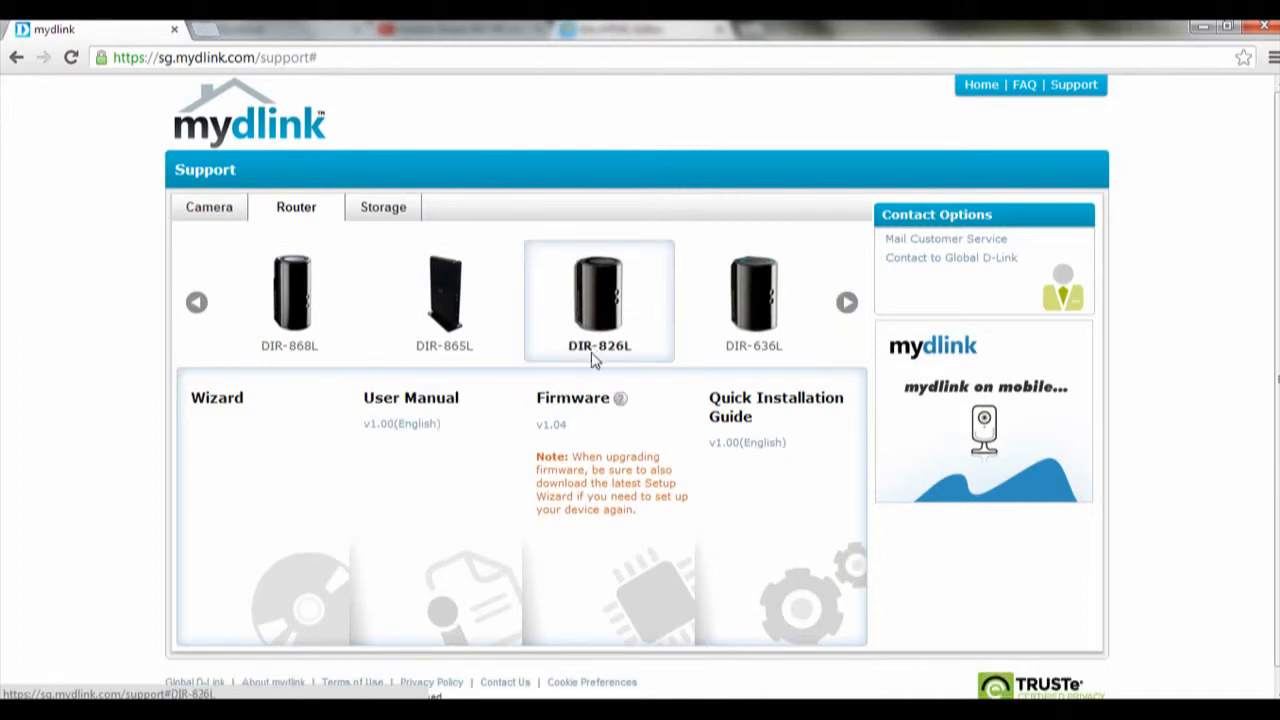